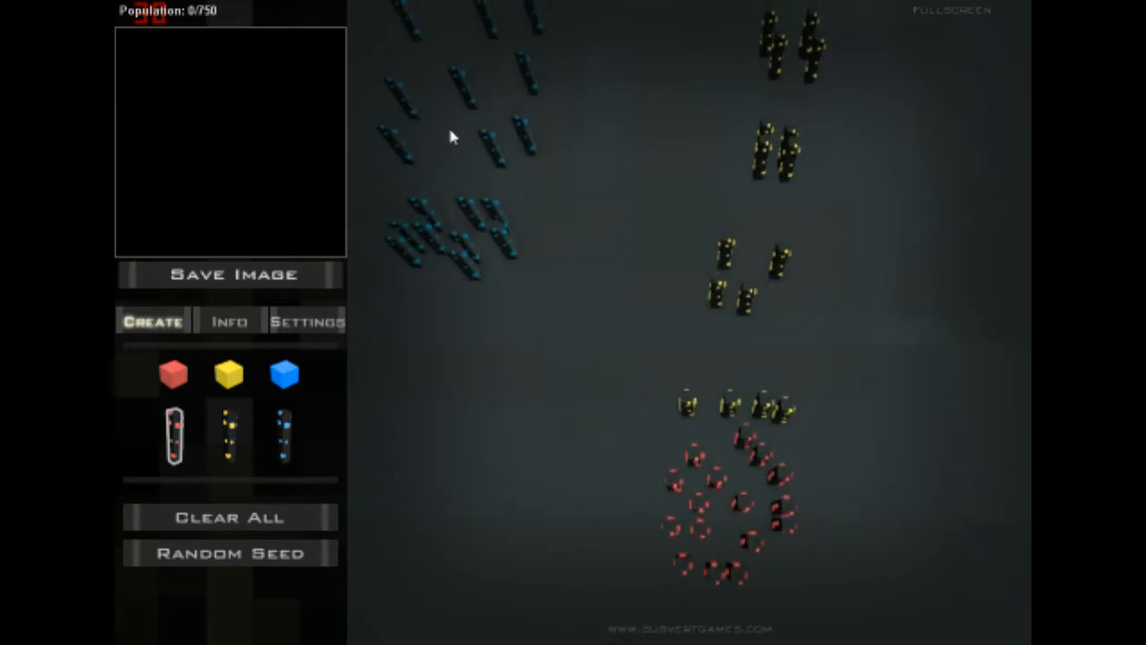
{"action": "mouse_move", "coordinate": [681, 267]}
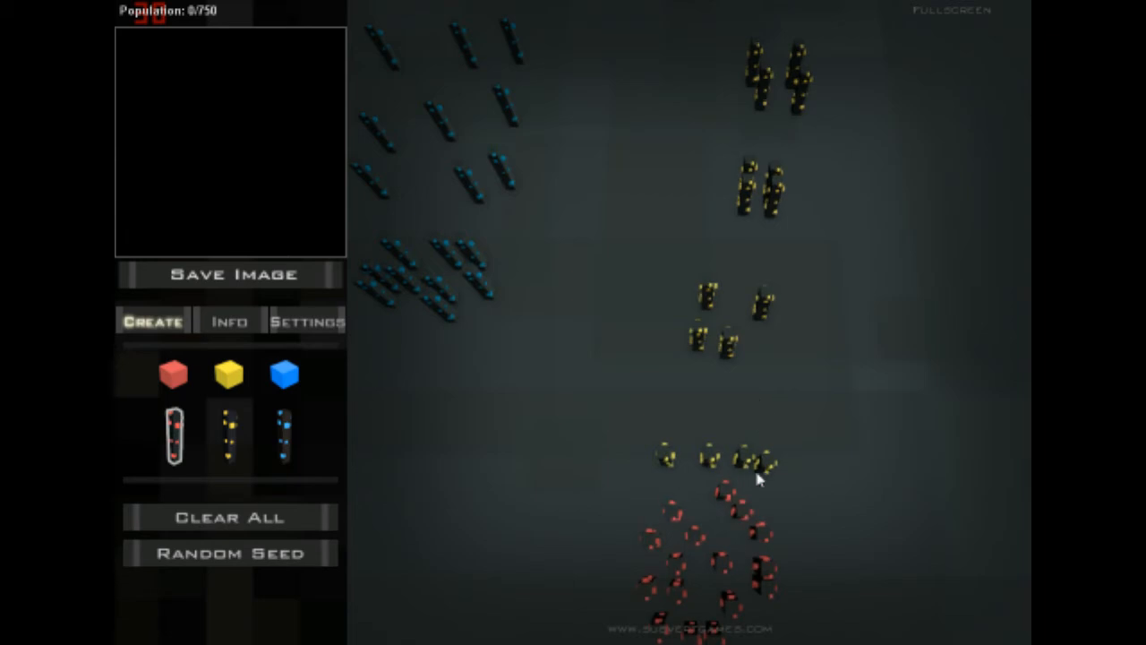
{"action": "mouse_move", "coordinate": [763, 56]}
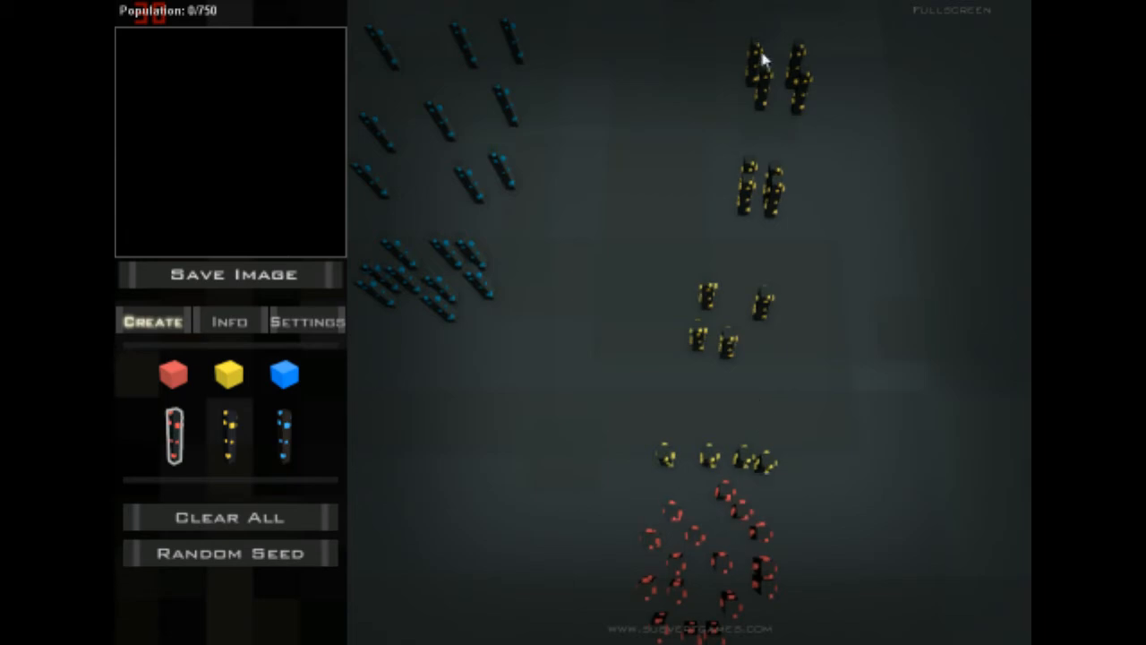
{"action": "mouse_move", "coordinate": [727, 337]}
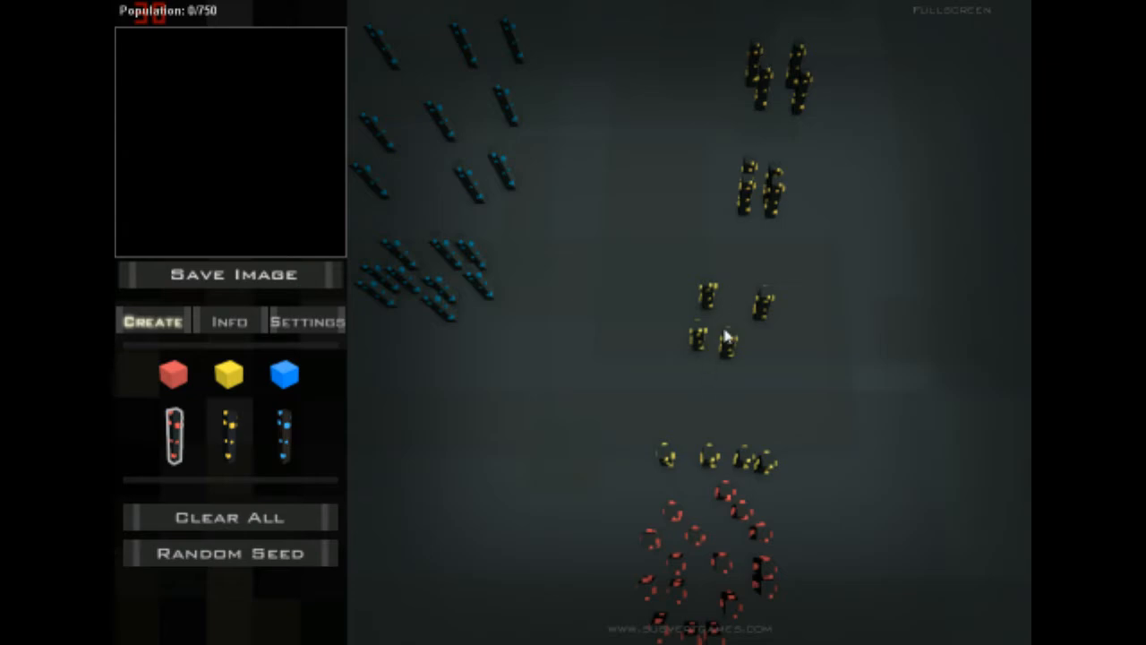
{"action": "mouse_move", "coordinate": [713, 375]}
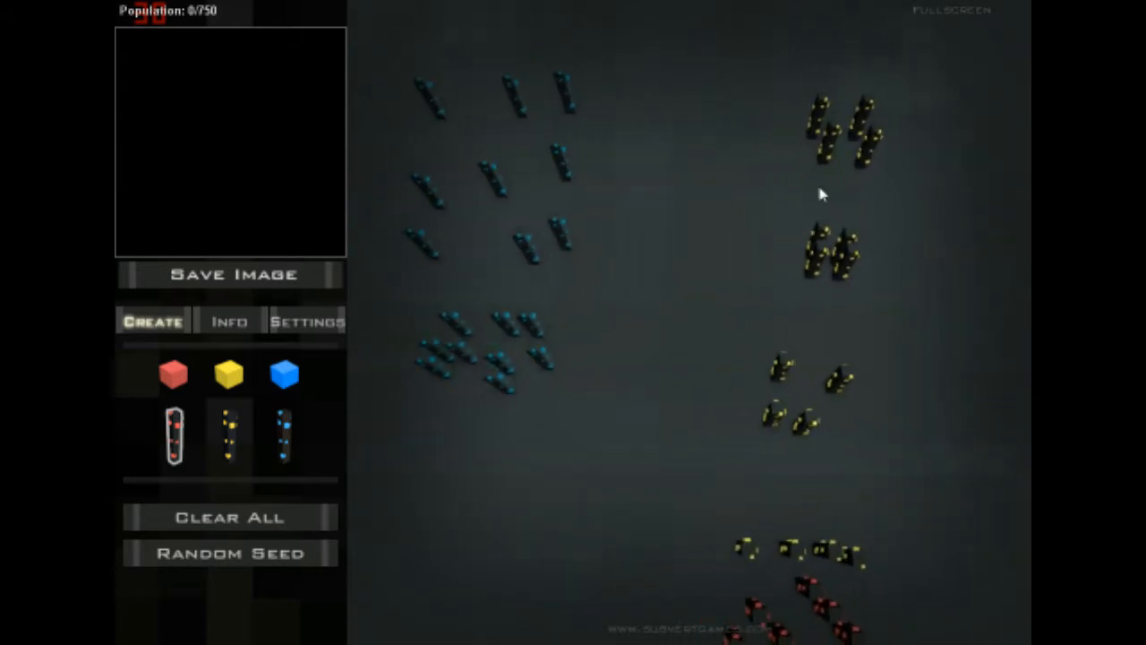
{"action": "mouse_move", "coordinate": [708, 505]}
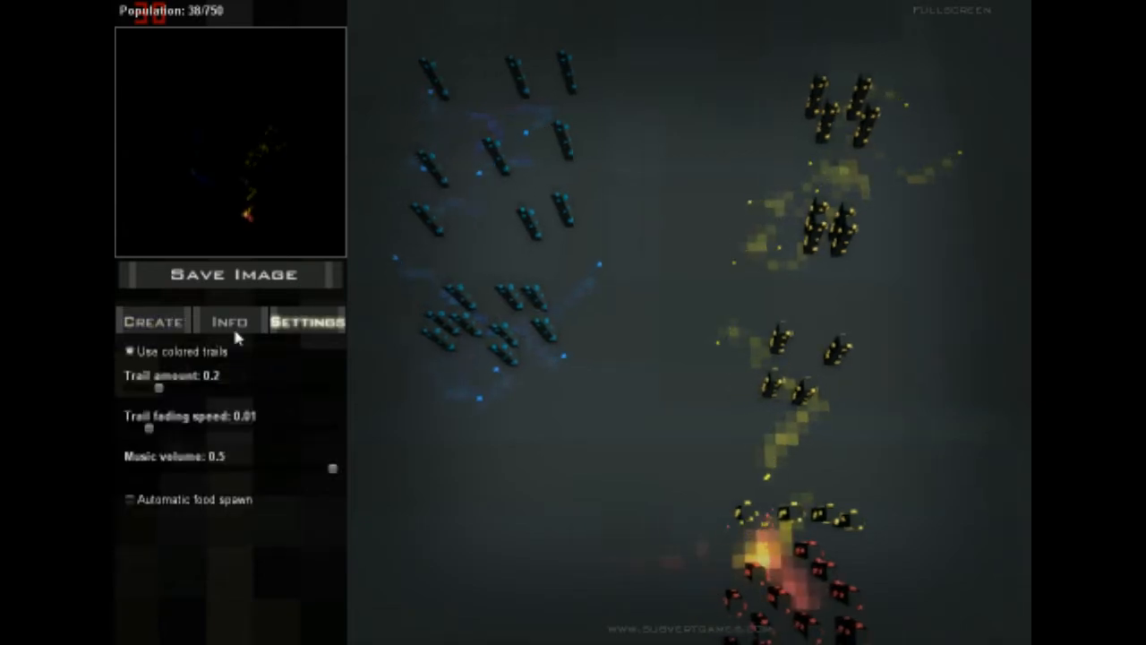
{"action": "left_click", "coordinate": [229, 322]}
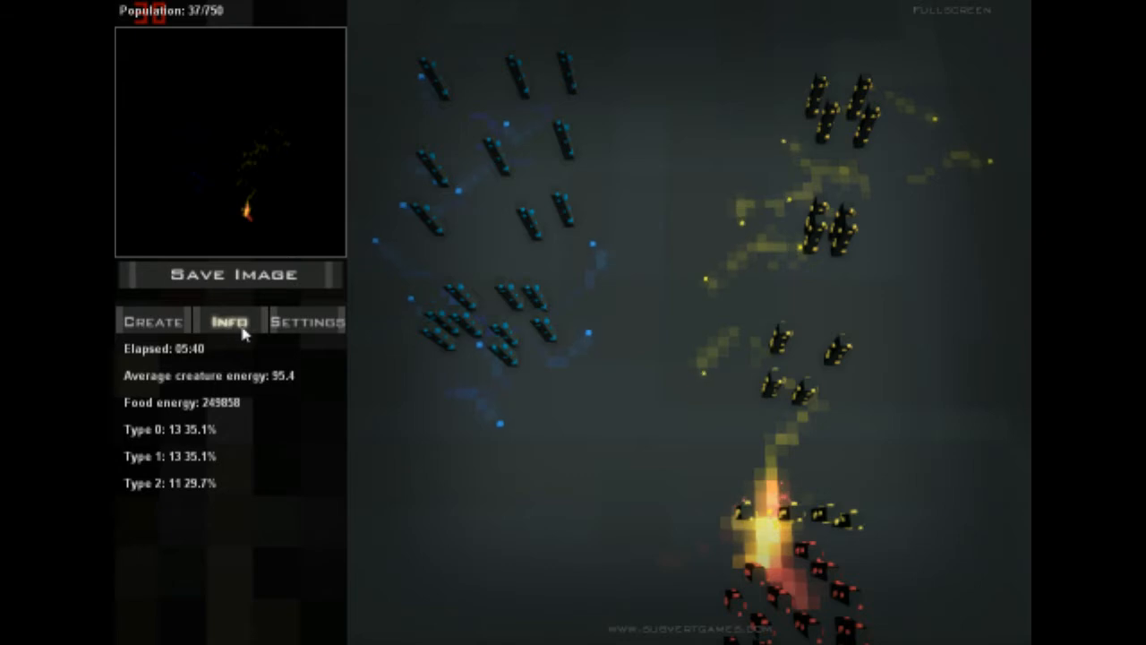
{"action": "left_click", "coordinate": [306, 322]}
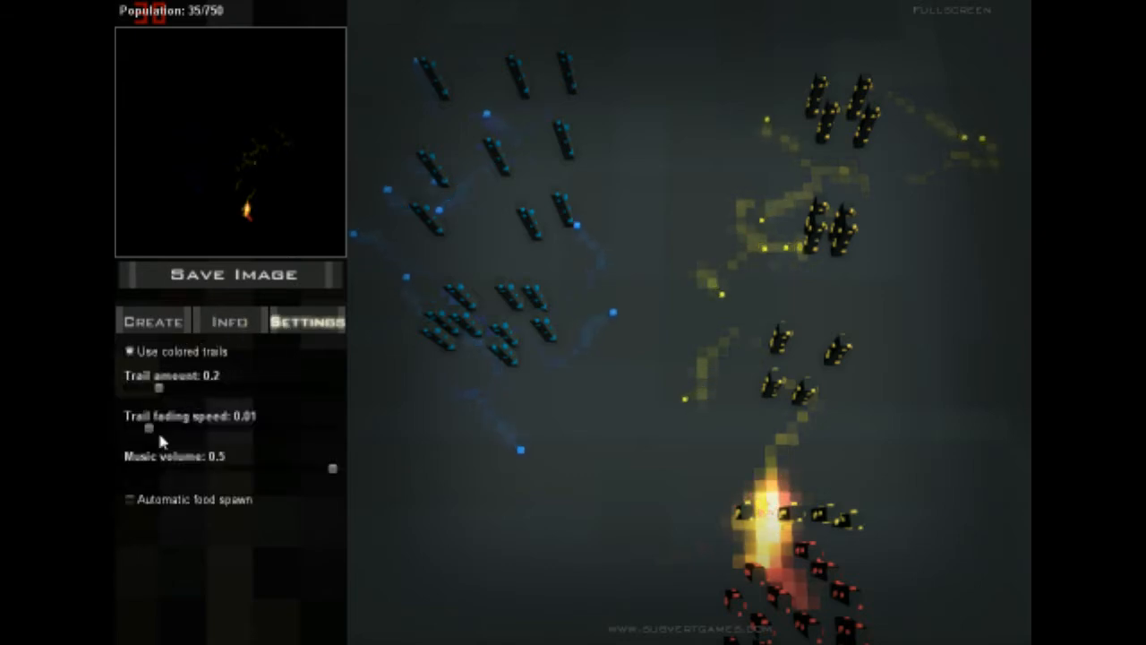
{"action": "left_click", "coordinate": [152, 320]}
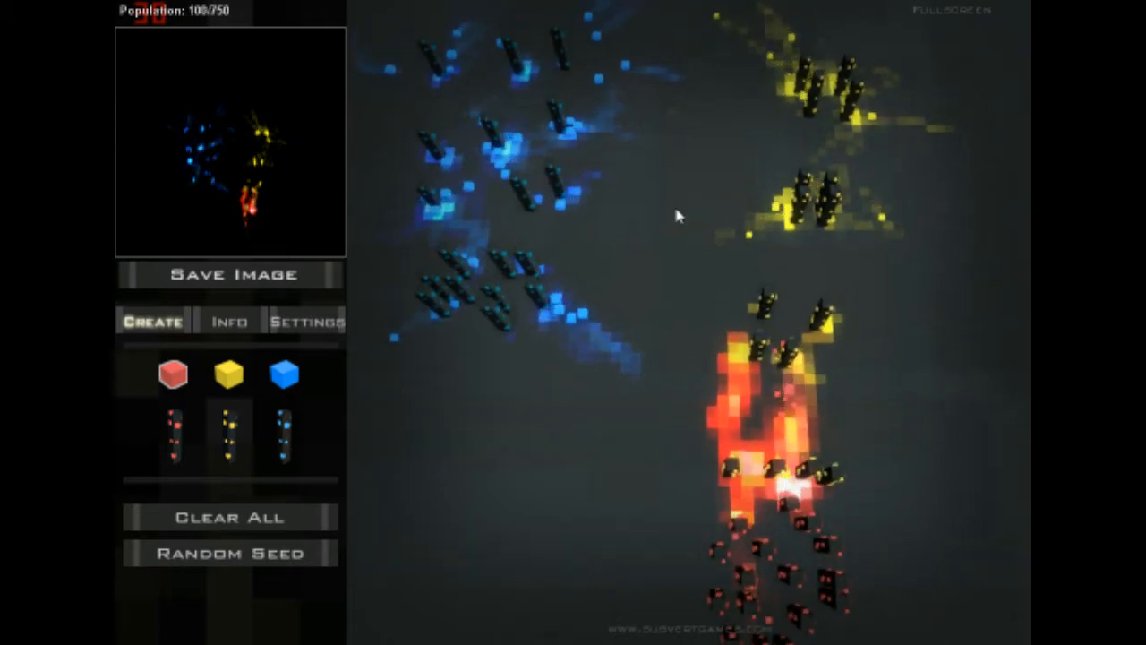
{"action": "mouse_move", "coordinate": [480, 494]}
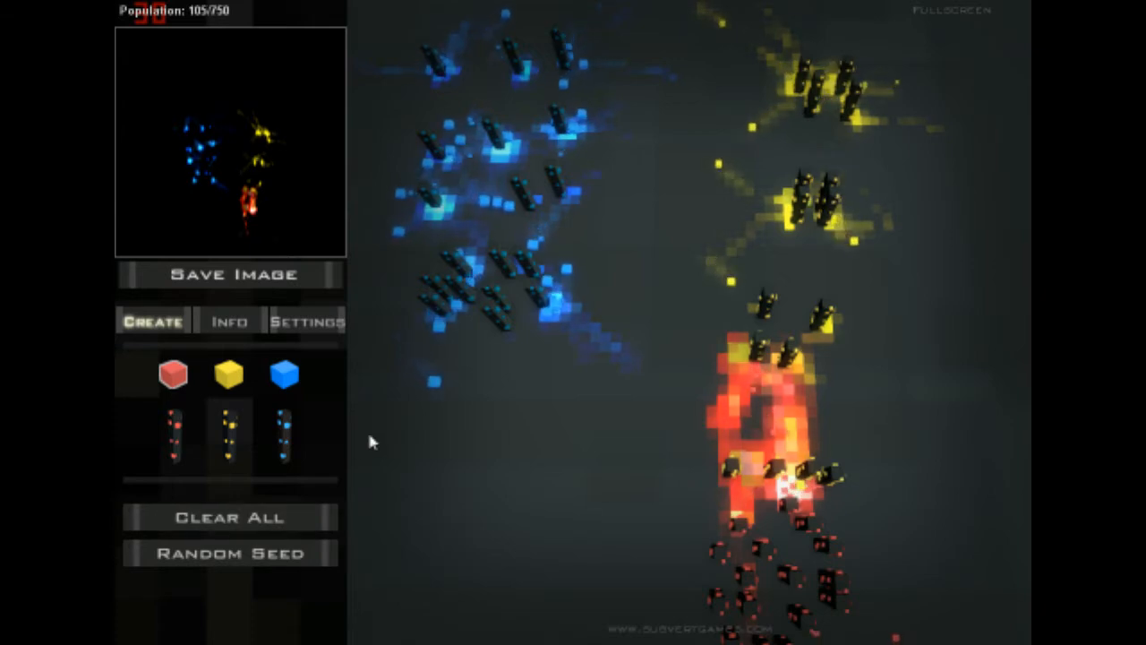
{"action": "mouse_move", "coordinate": [859, 176]}
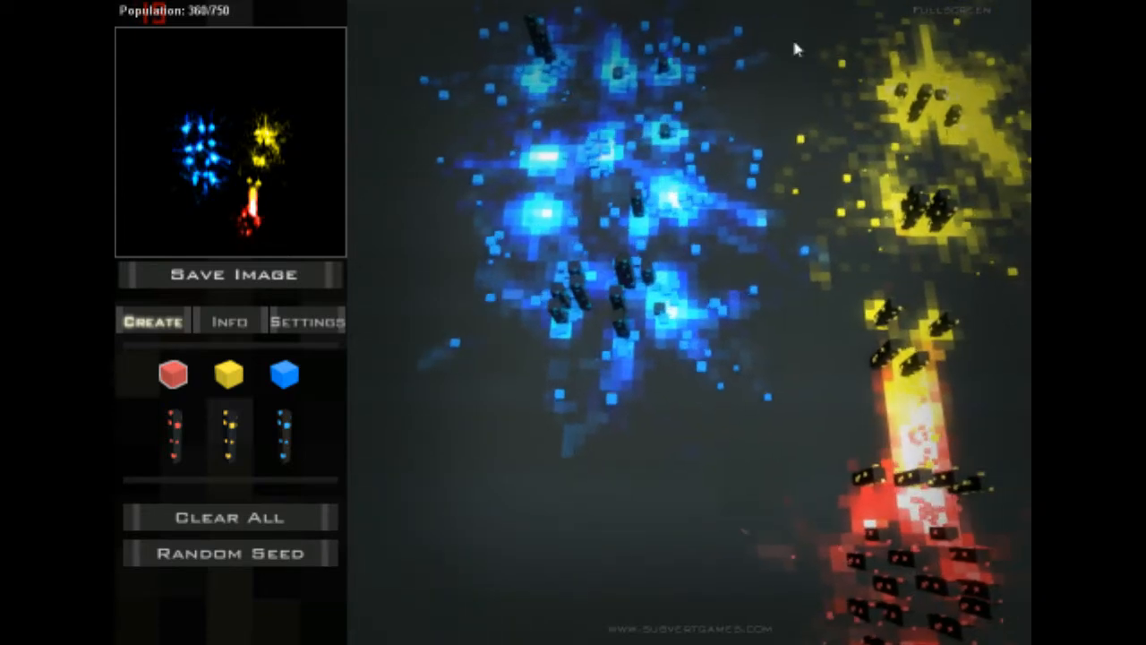
Read the colony's type percentages in Info, then show the red, yellow and blue creature options.
{"action": "left_click", "coordinate": [308, 321]}
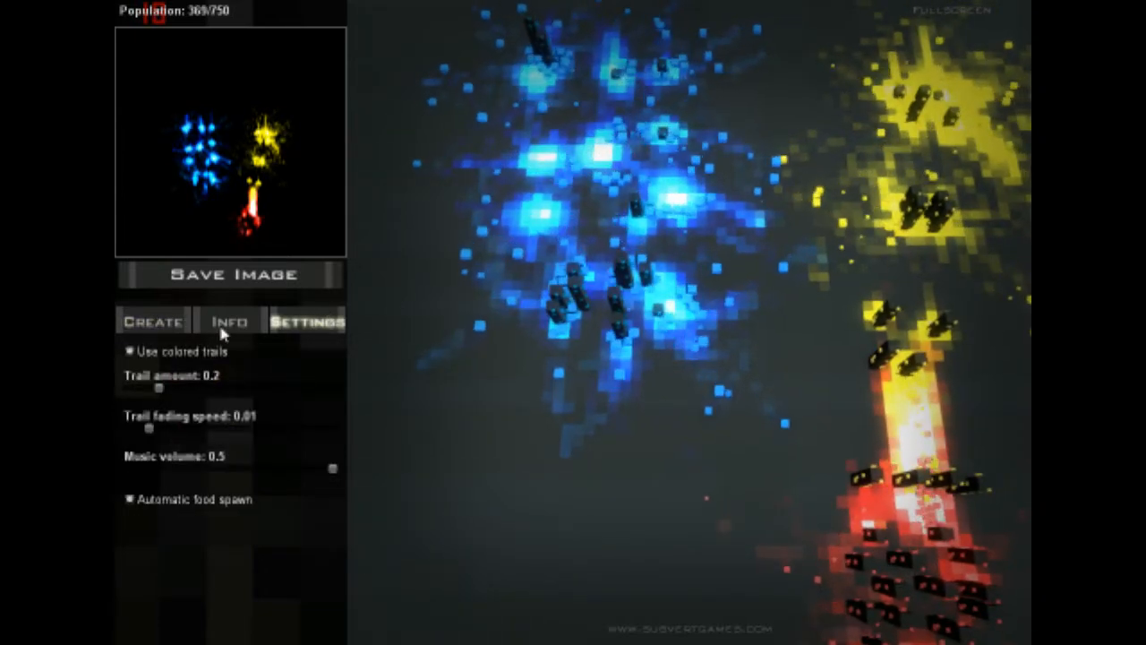
{"action": "left_click", "coordinate": [229, 320]}
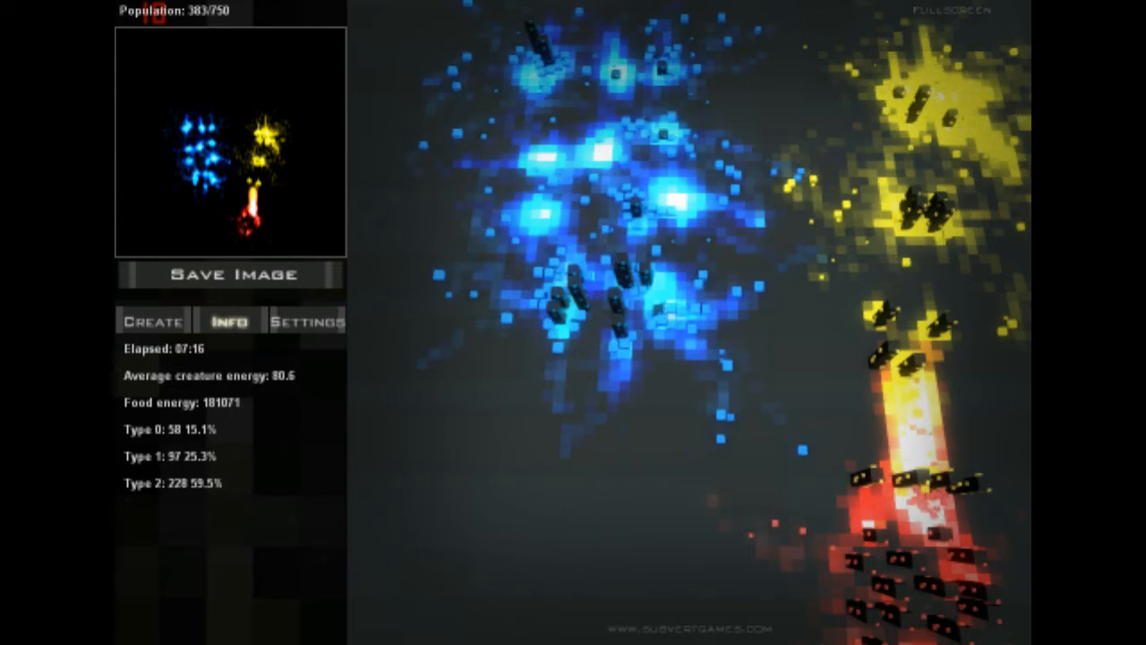
{"action": "left_click", "coordinate": [150, 320]}
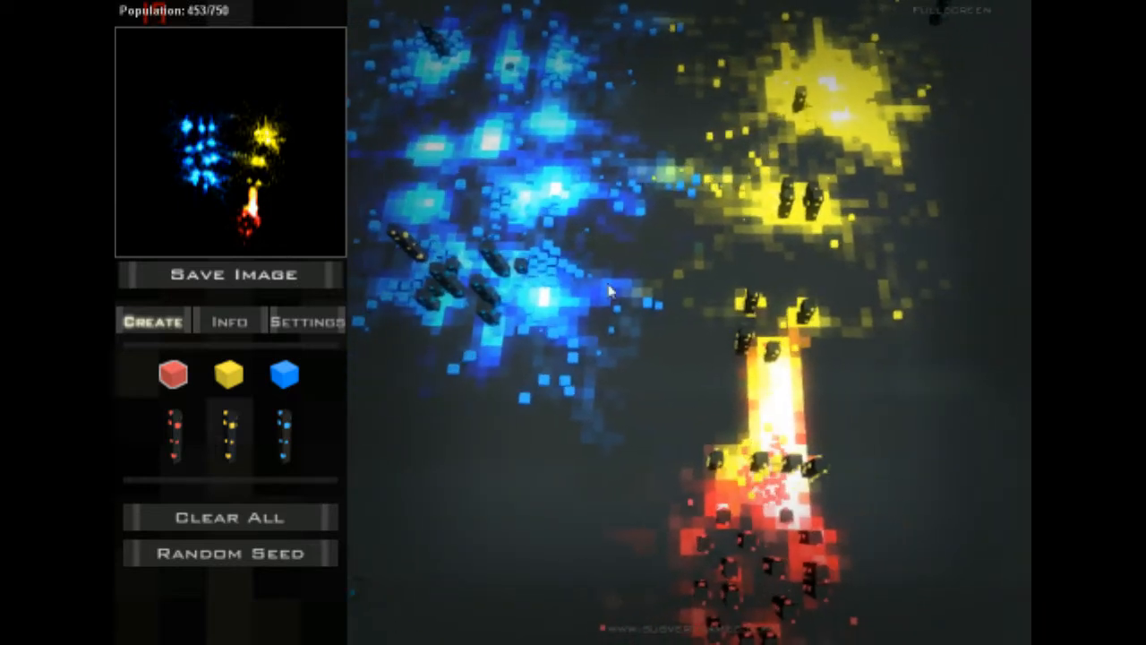
{"action": "left_click", "coordinate": [229, 320]}
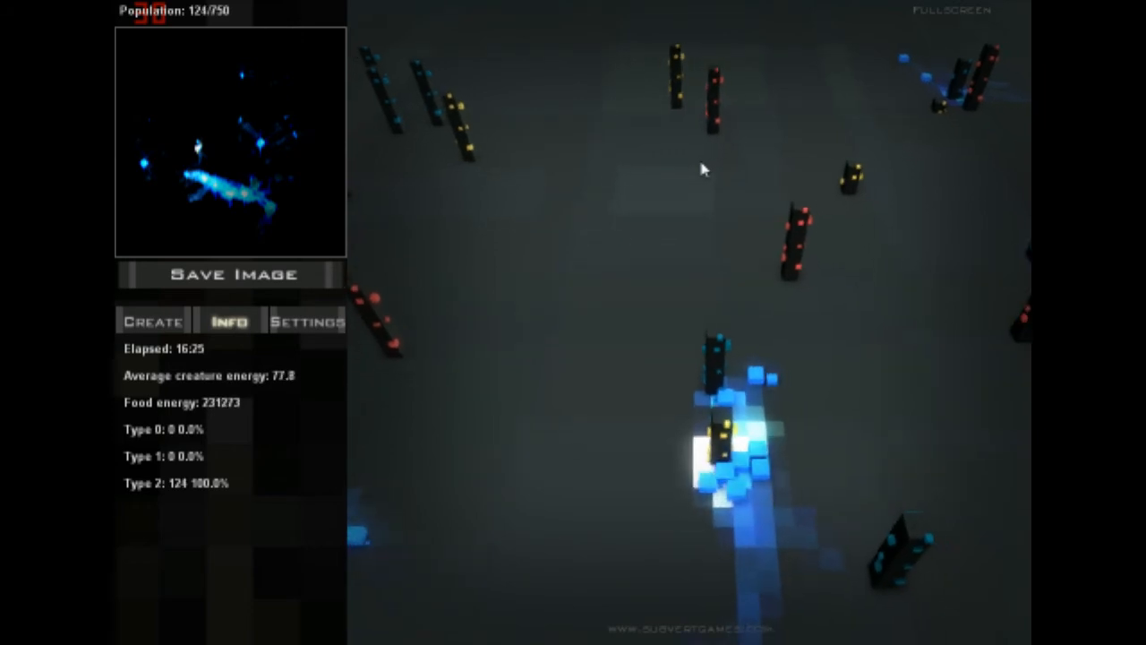
Raise the Trail amount slider to its maximum of 1.0 so blue trails persist without fading.
{"action": "left_click", "coordinate": [306, 320]}
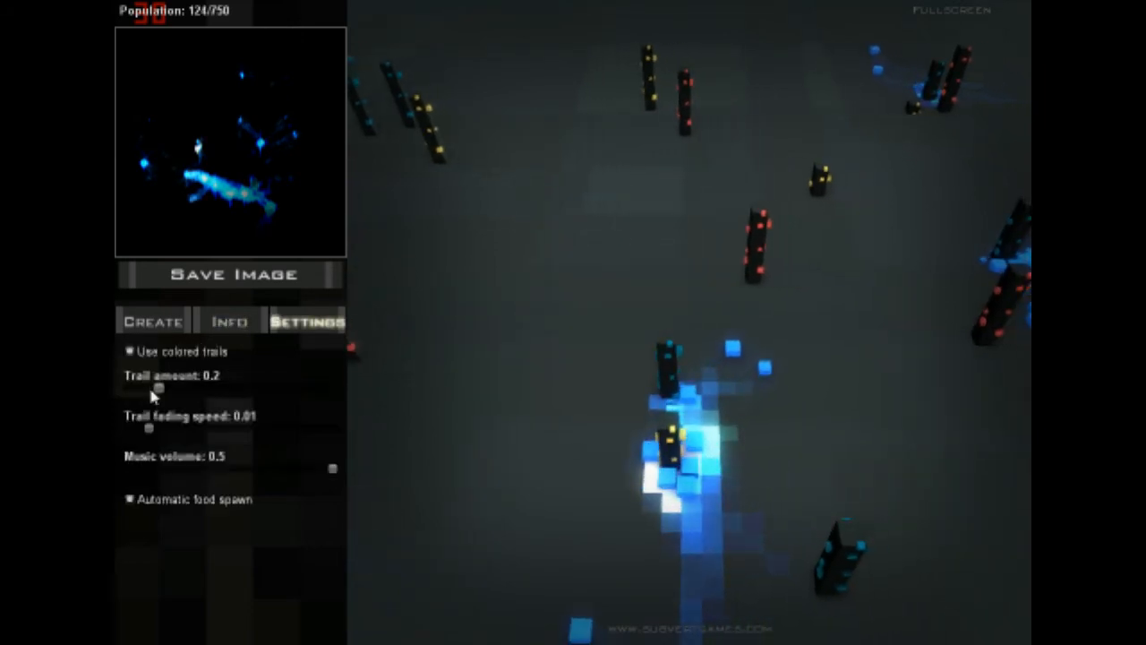
{"action": "left_click_drag", "start_coordinate": [157, 386], "coordinate": [333, 387]}
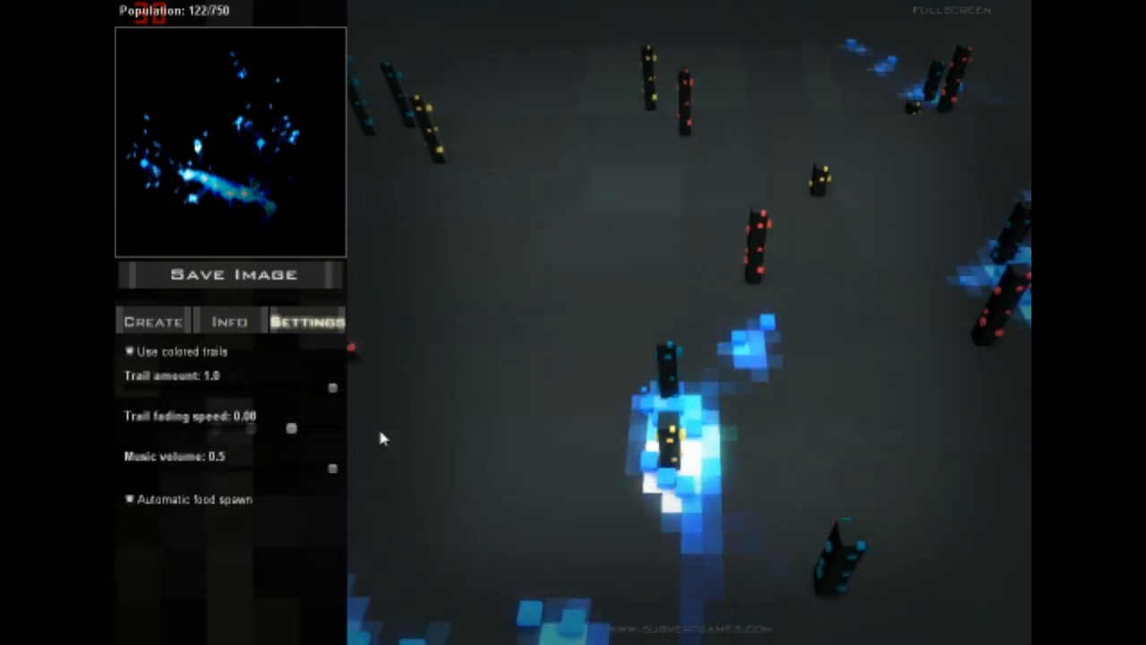
{"action": "left_click", "coordinate": [152, 320]}
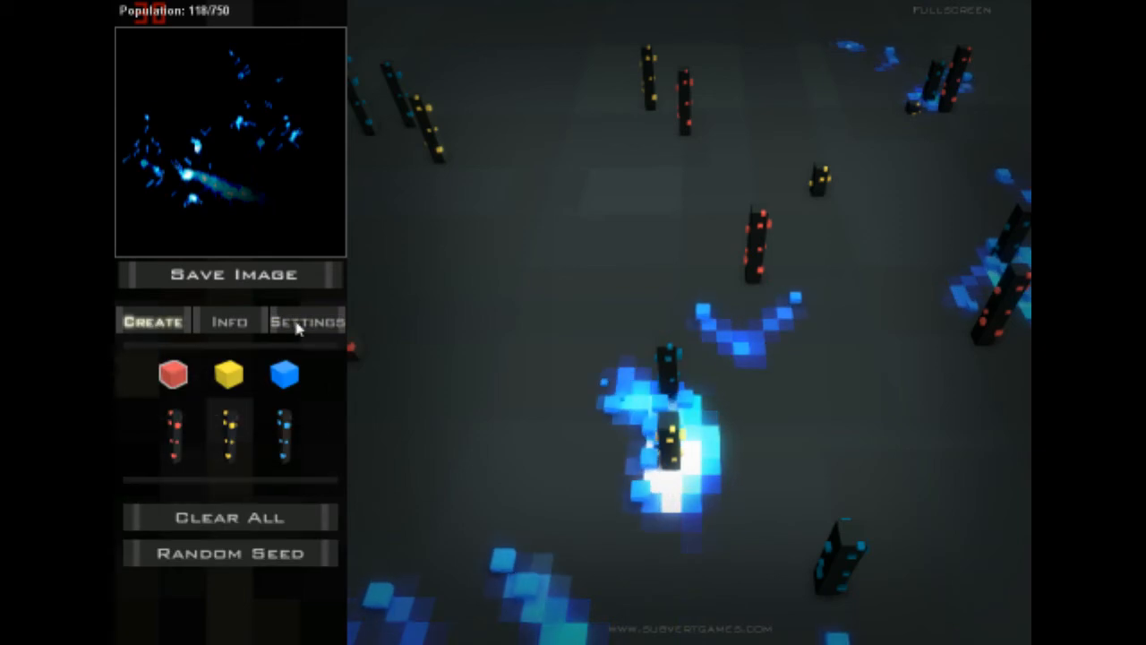
{"action": "left_click", "coordinate": [229, 323]}
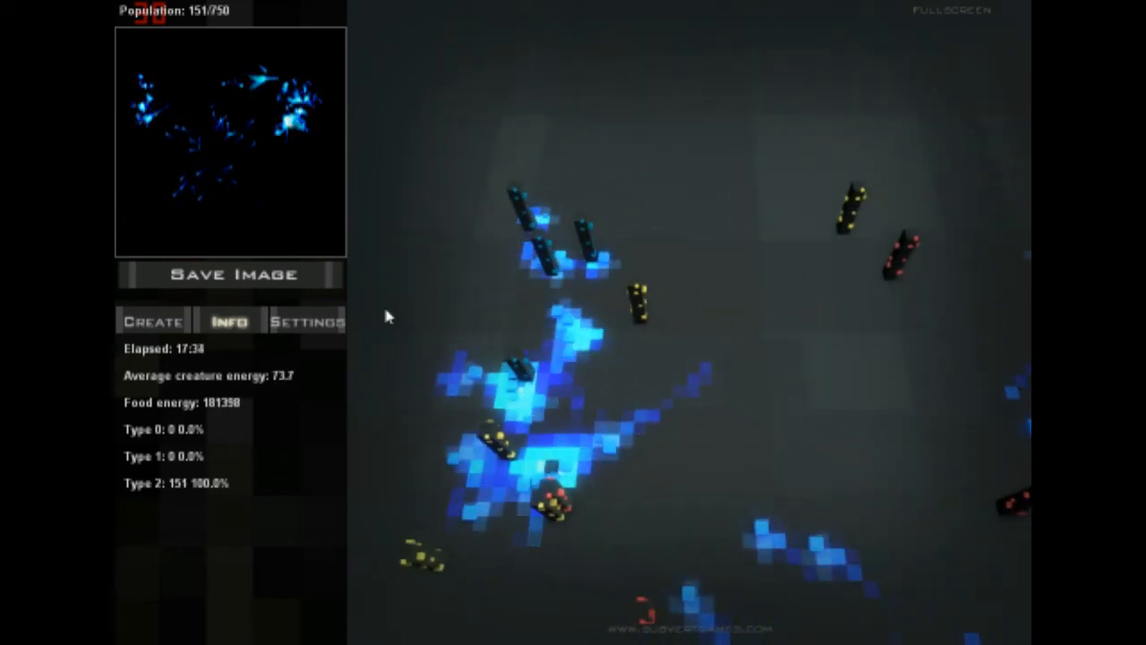
Confirm trail amount and fading speed, then view the colony's population as blue nears 150.
{"action": "left_click", "coordinate": [308, 320]}
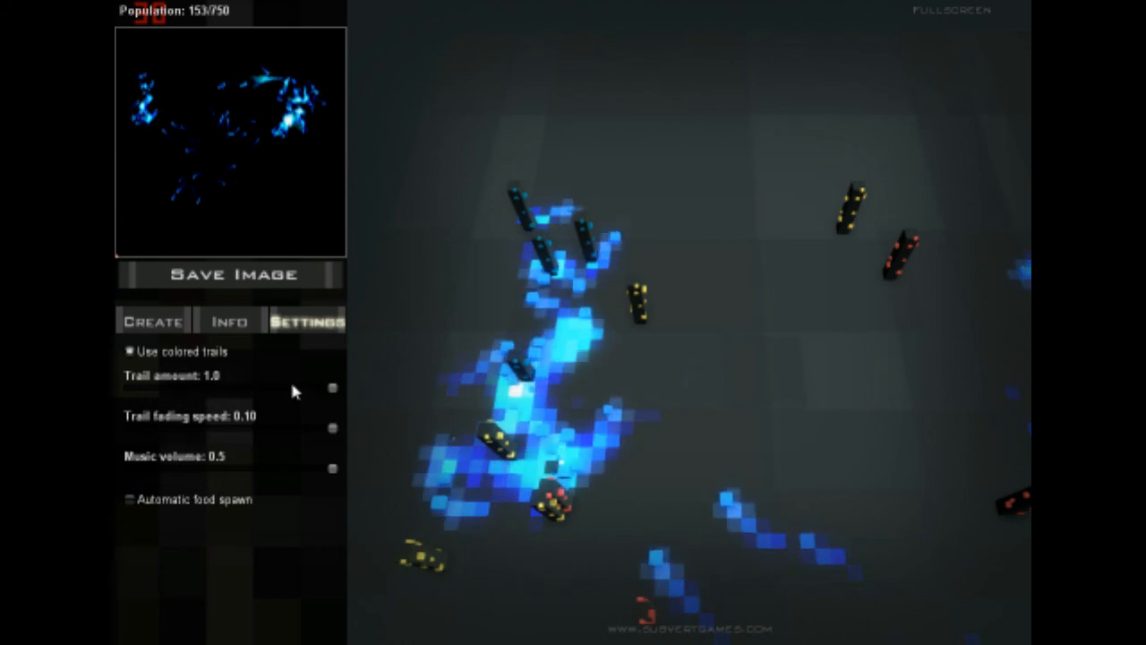
{"action": "left_click", "coordinate": [229, 321]}
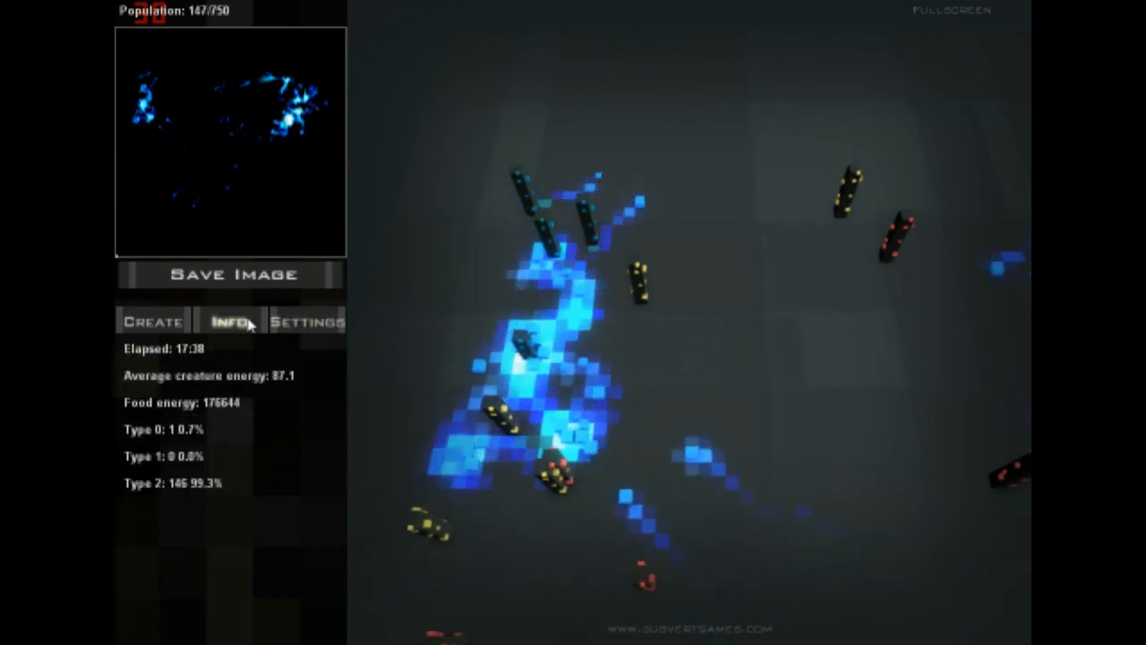